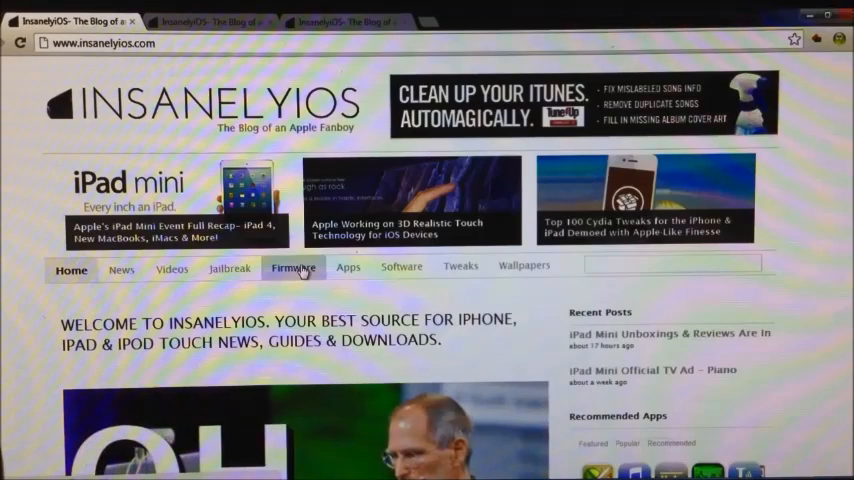
# Step: Browse the Firmware page down to the iPad and iPhone 6.0.1 download links
pyautogui.click(294, 268)
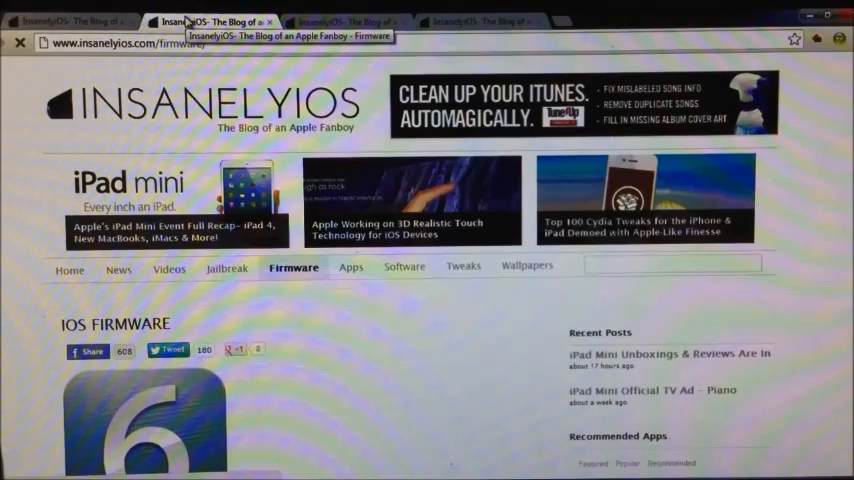
pyautogui.scroll(-3)
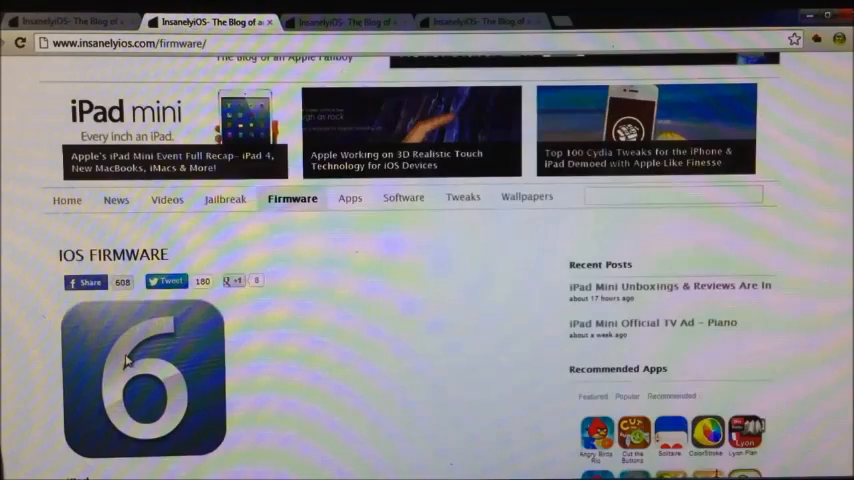
pyautogui.scroll(-3)
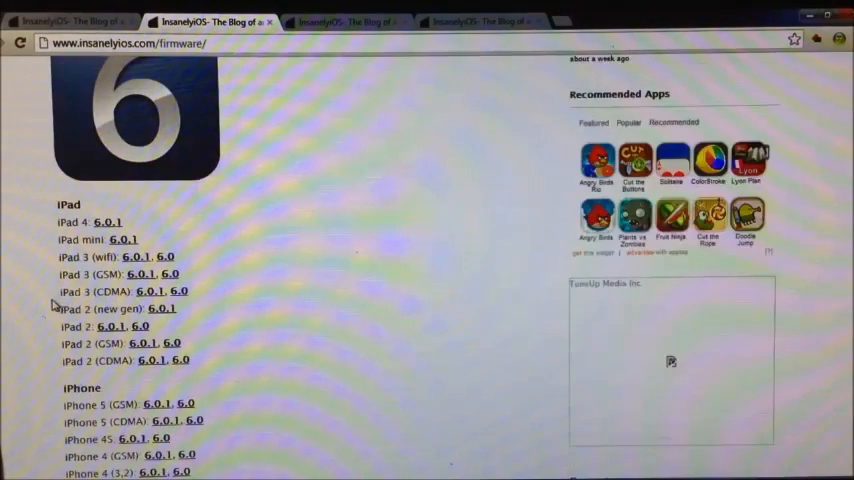
pyautogui.scroll(-3)
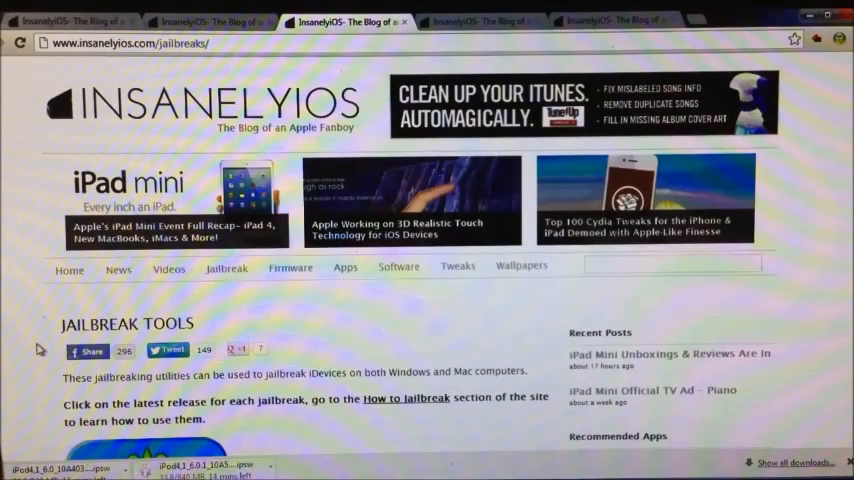
# Step: Scroll through the Jailbreak Tools page after the iPod 6.0 and 6.0.1 firmware downloads
pyautogui.scroll(-3)
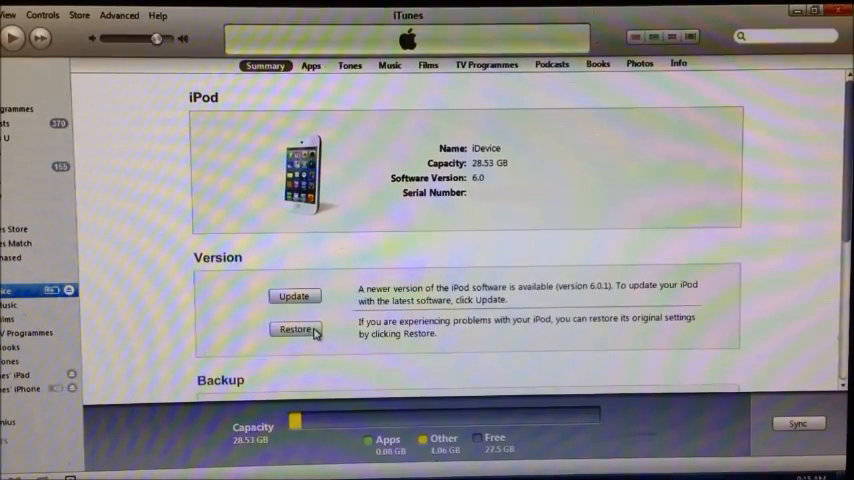
# Step: Shift-restore the iPod from the iPod 6.0.1 .ipsw file and confirm the erase
pyautogui.click(296, 330)
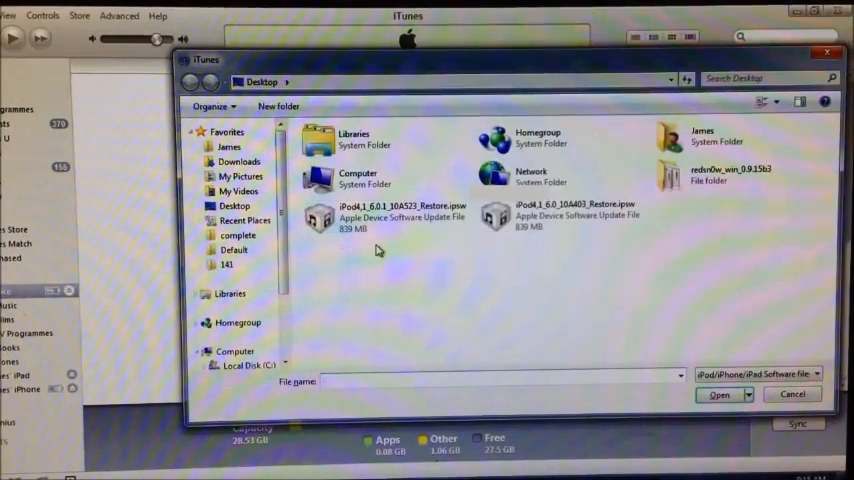
pyautogui.click(390, 216)
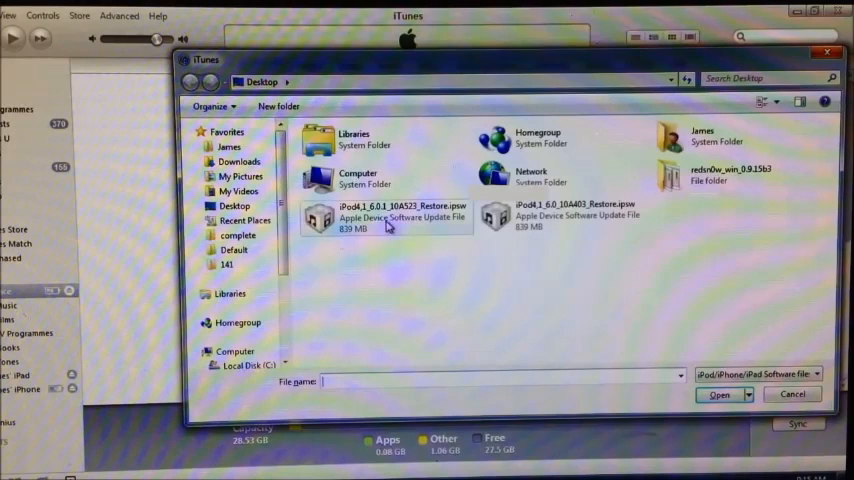
pyautogui.moveTo(388, 218)
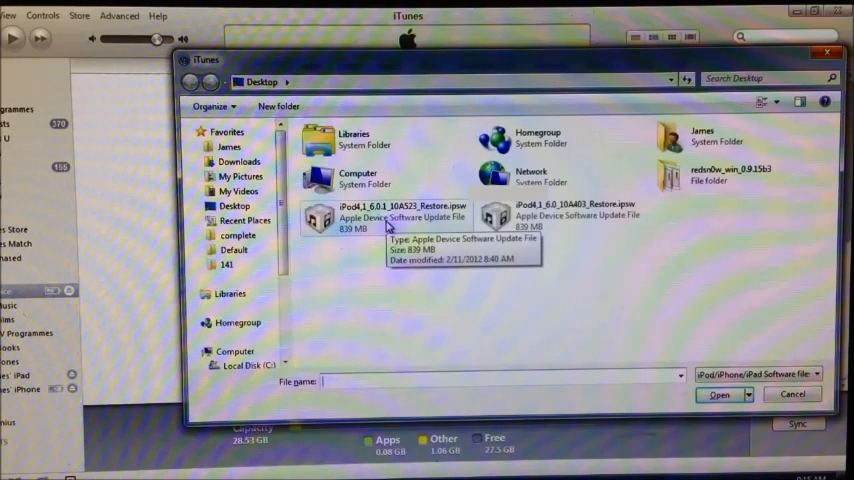
pyautogui.click(716, 394)
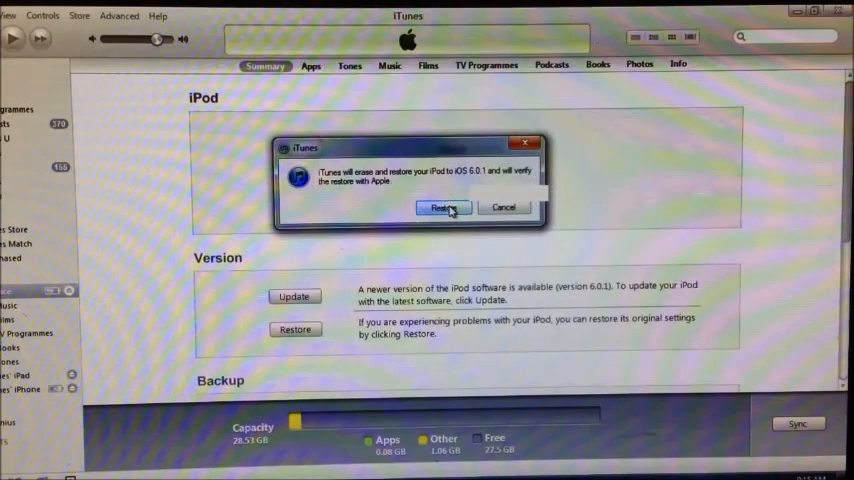
pyautogui.click(442, 208)
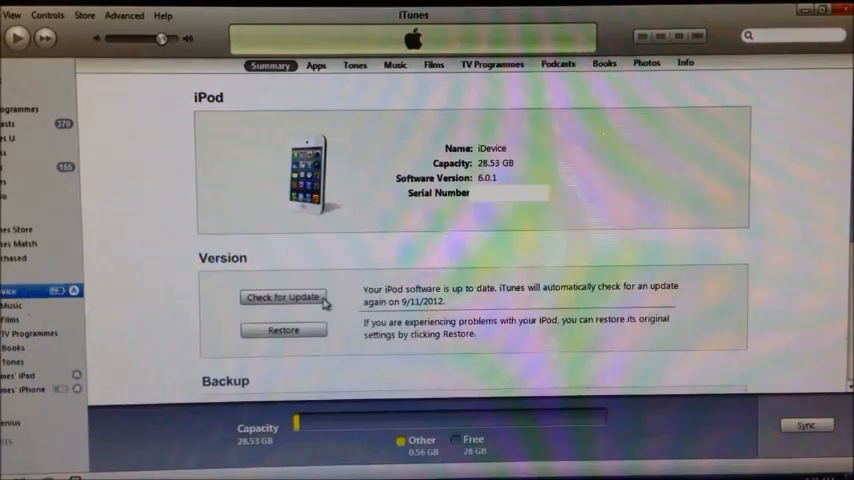
pyautogui.moveTo(408, 238)
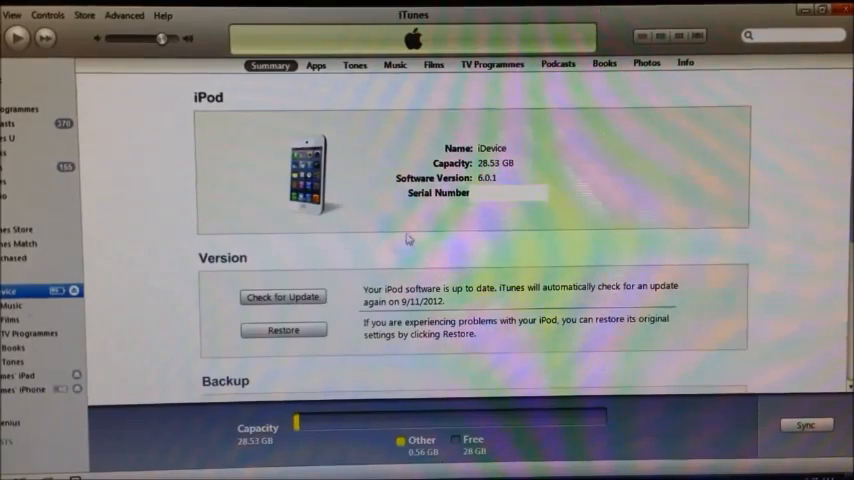
pyautogui.moveTo(350, 170)
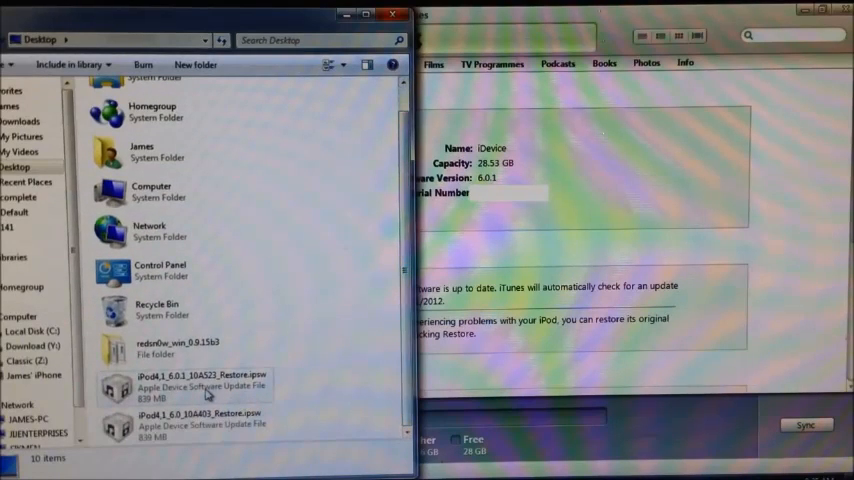
# Step: Set redsn0w.exe to Windows XP SP3 compatibility with administrator rights, then launch it
pyautogui.click(184, 388)
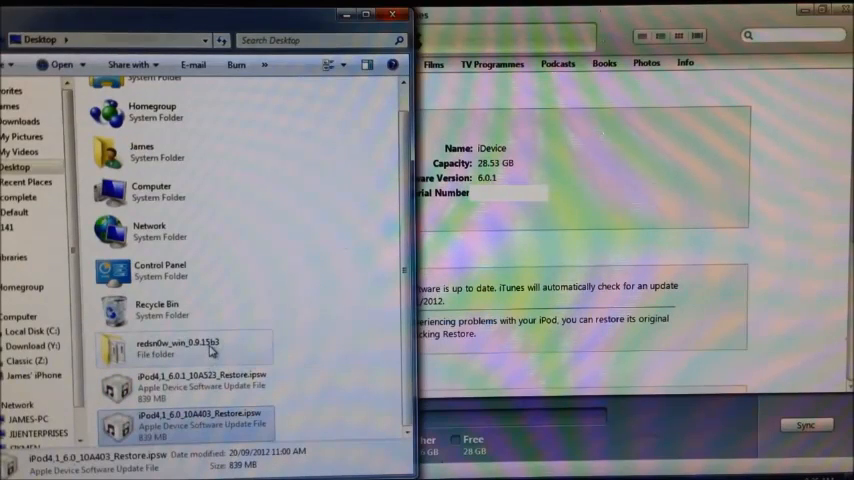
pyautogui.moveTo(210, 350)
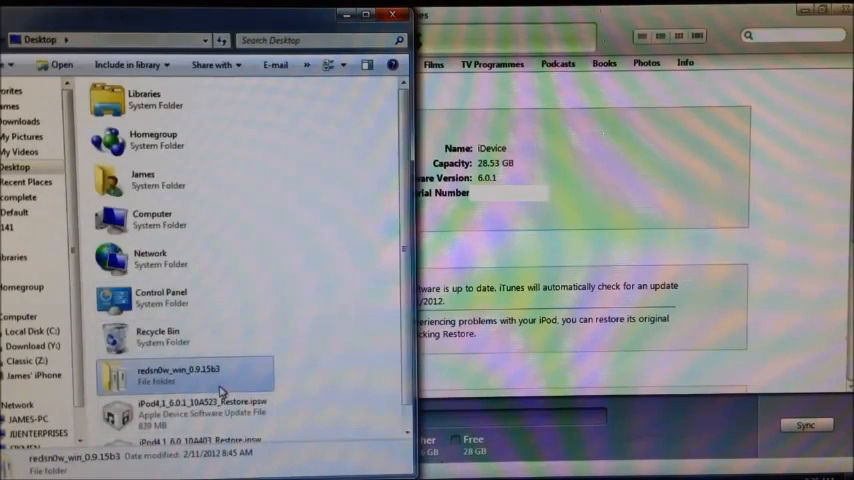
pyautogui.doubleClick(180, 376)
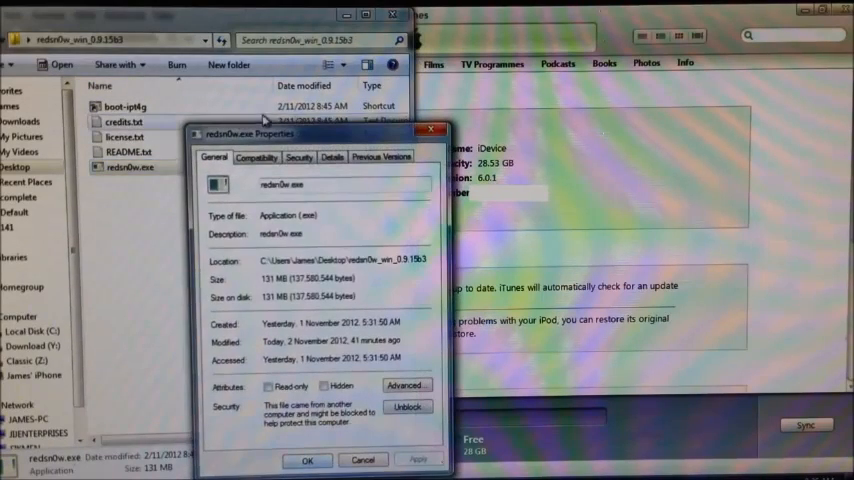
pyautogui.click(256, 156)
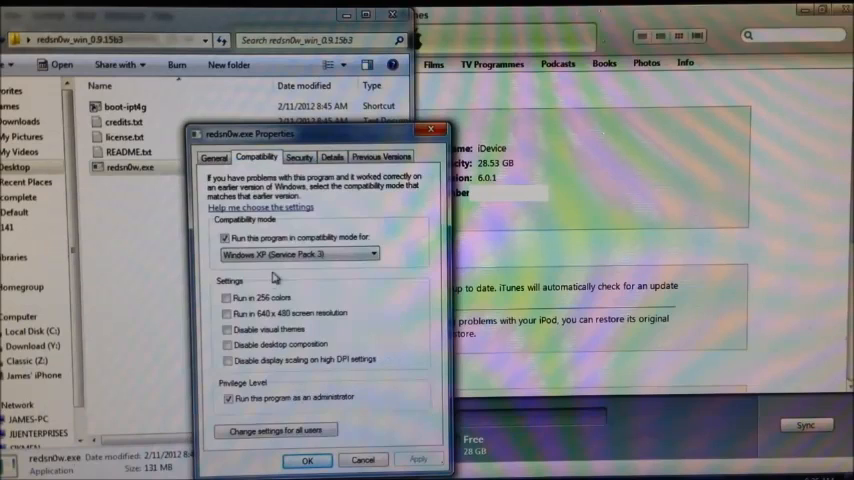
pyautogui.moveTo(308, 276)
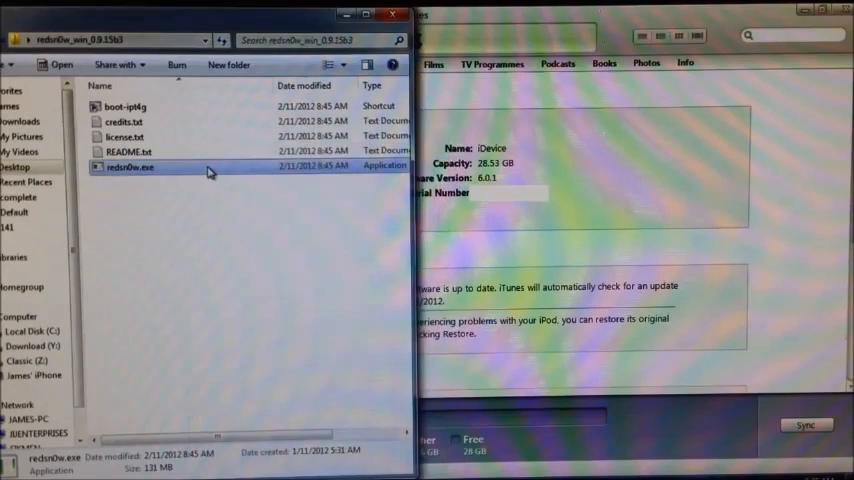
pyautogui.doubleClick(130, 168)
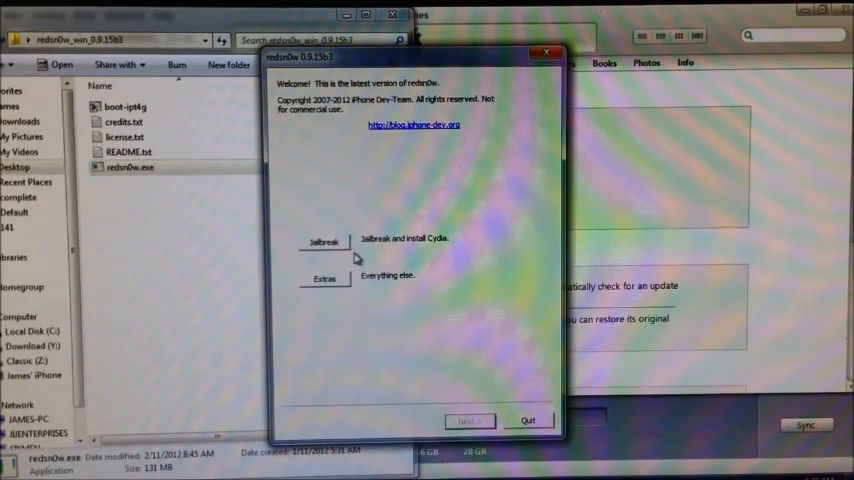
# Step: Via Extras > Select IPSW, load the iPod4,1 restore IPSW from the Desktop and acknowledge its build
pyautogui.click(322, 278)
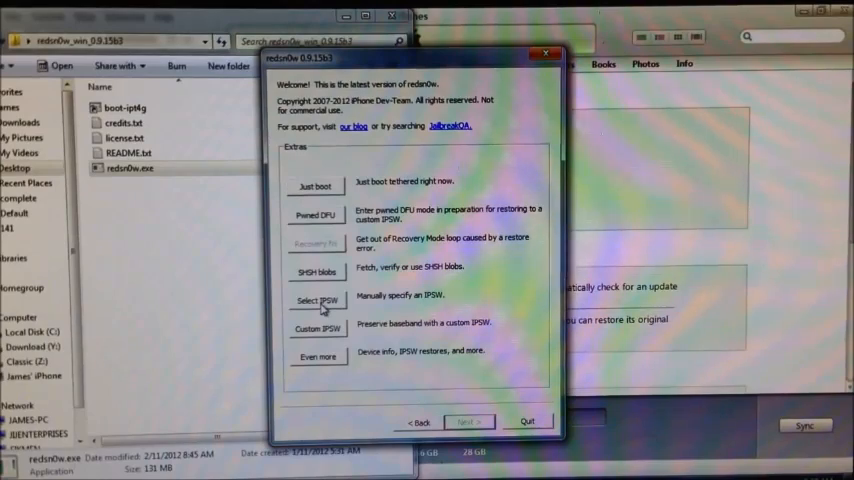
pyautogui.click(316, 300)
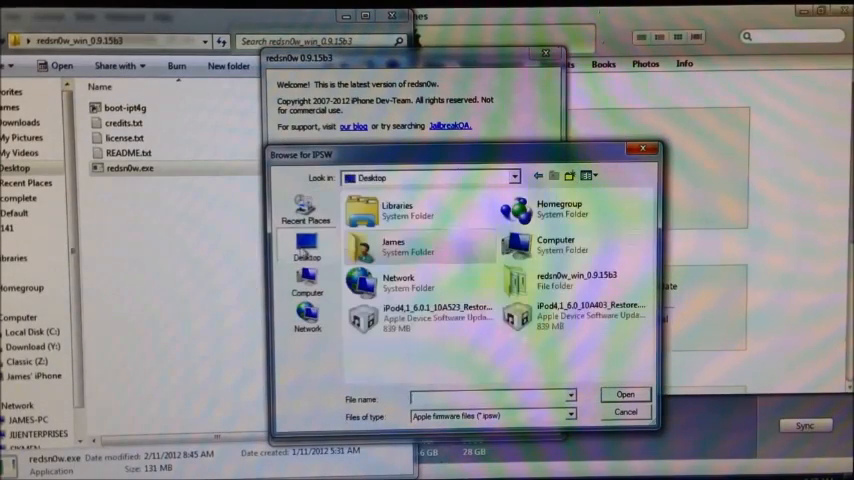
pyautogui.moveTo(568, 316)
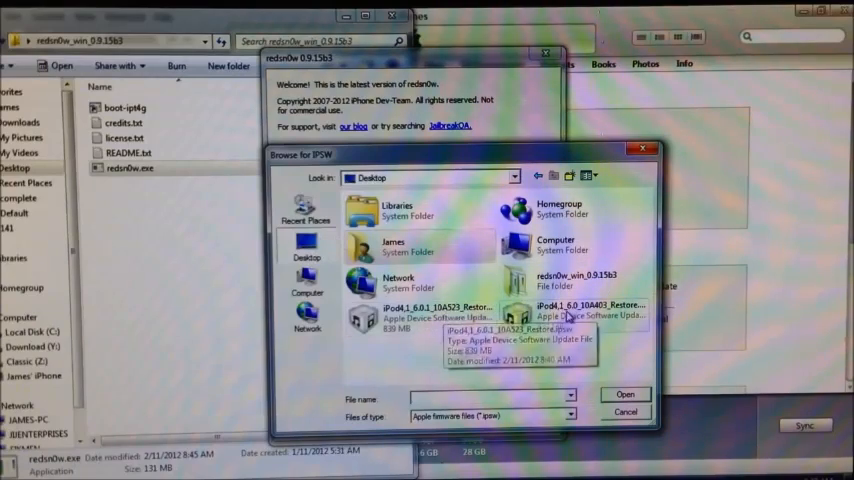
pyautogui.click(590, 312)
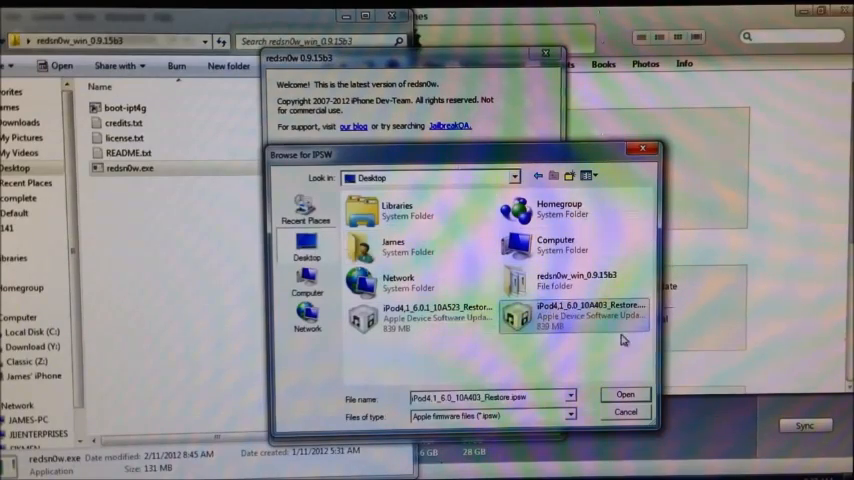
pyautogui.click(624, 392)
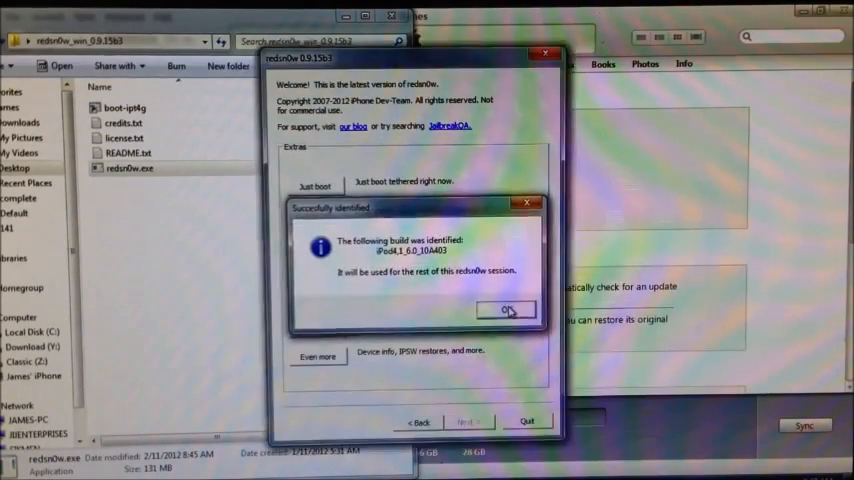
pyautogui.click(508, 310)
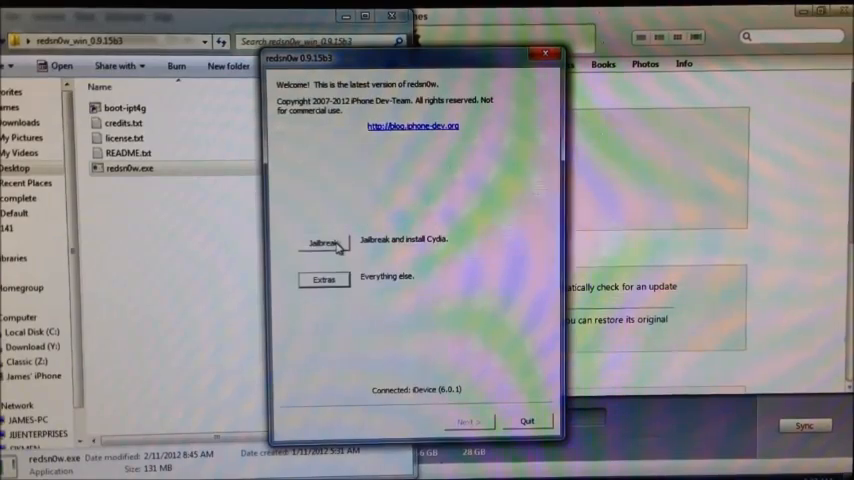
# Step: Start Jailbreak with Install Cydia checked and proceed to the DFU preparation screen
pyautogui.click(322, 244)
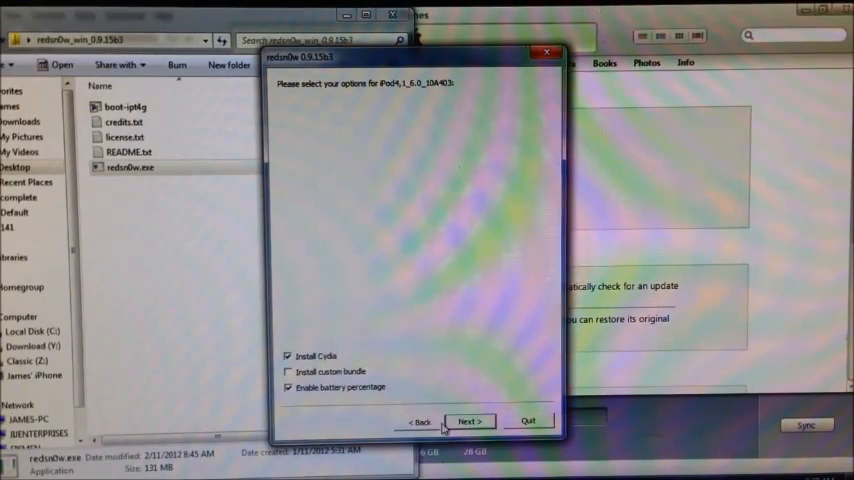
pyautogui.click(470, 420)
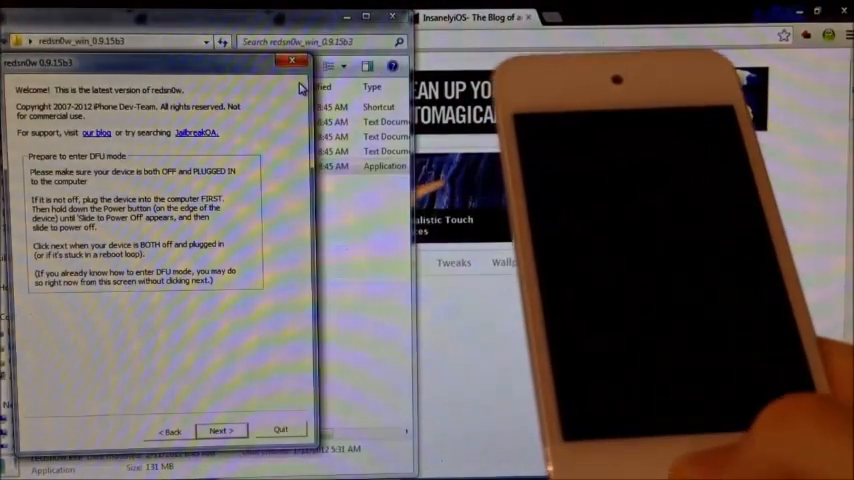
pyautogui.click(220, 430)
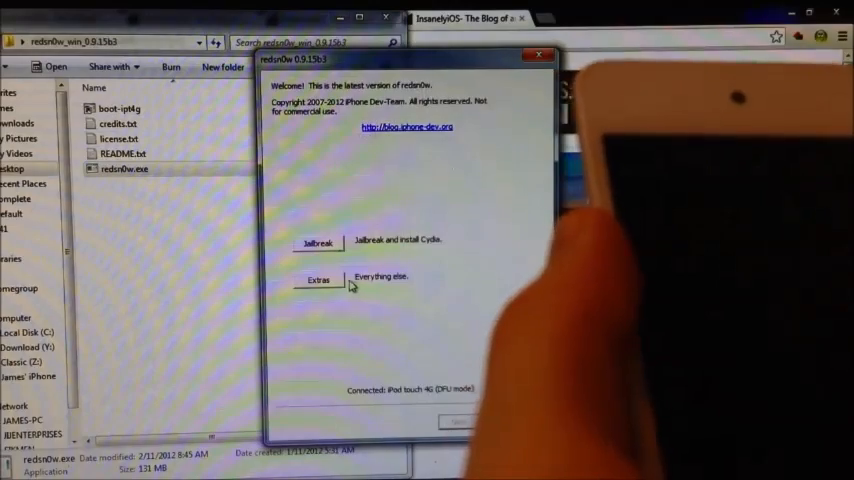
# Step: Reselect the iPod4,1 restore IPSW in Extras and run Just boot for a tethered boot
pyautogui.click(318, 280)
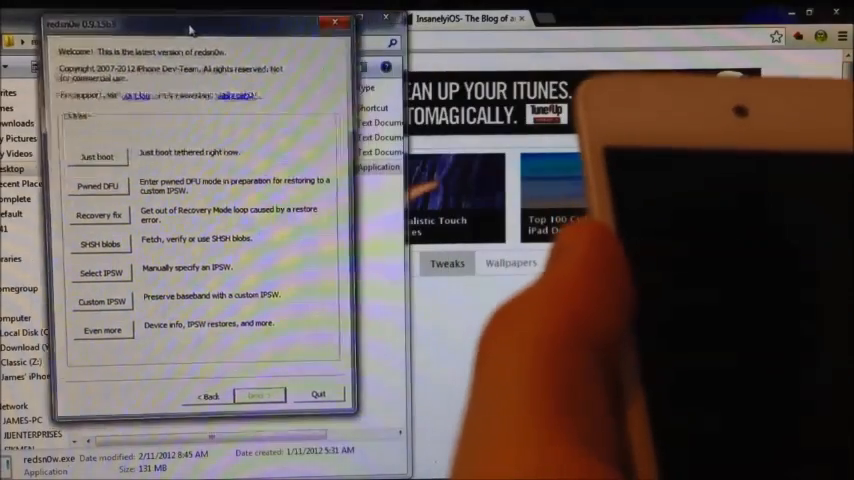
pyautogui.click(102, 272)
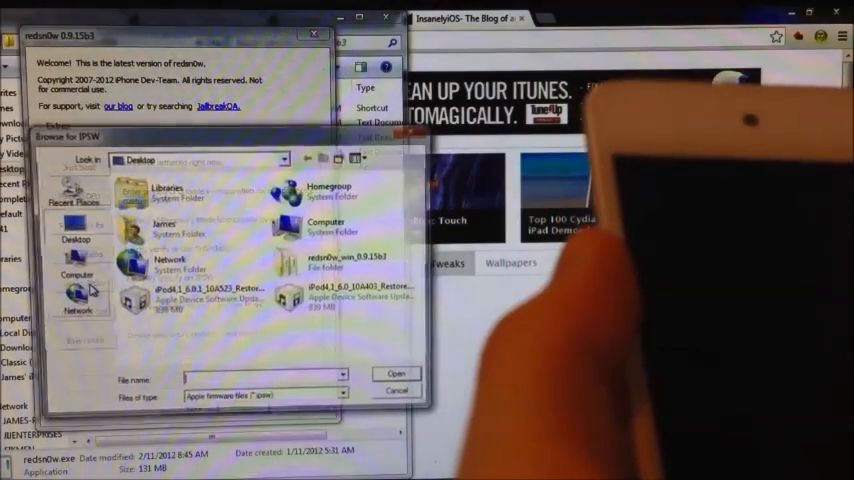
pyautogui.click(398, 388)
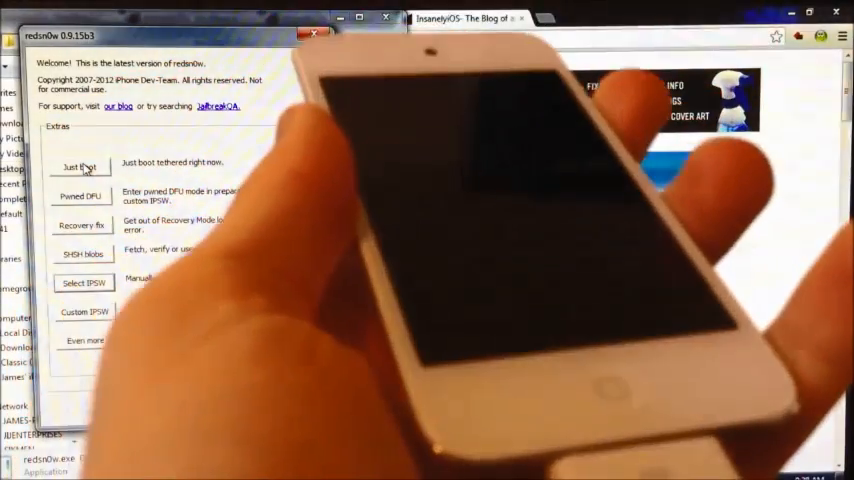
pyautogui.click(80, 166)
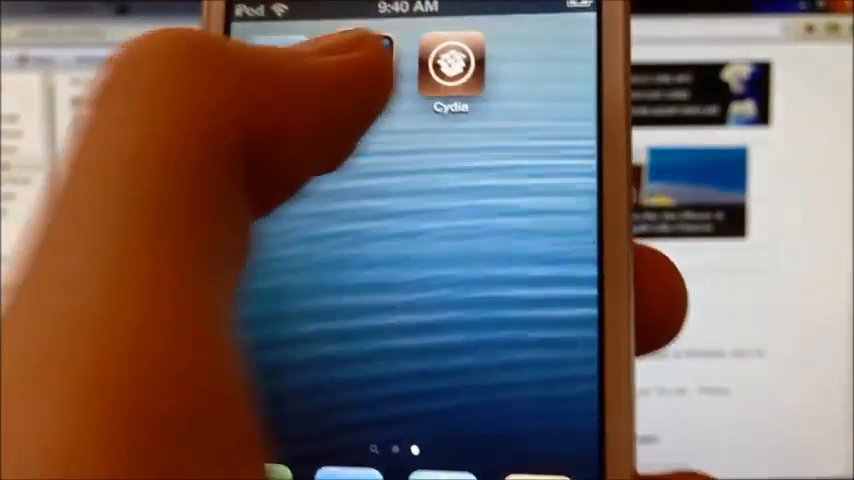
# Step: Launch Cydia from the home screen and scroll through its featured sections and user guides
pyautogui.click(450, 64)
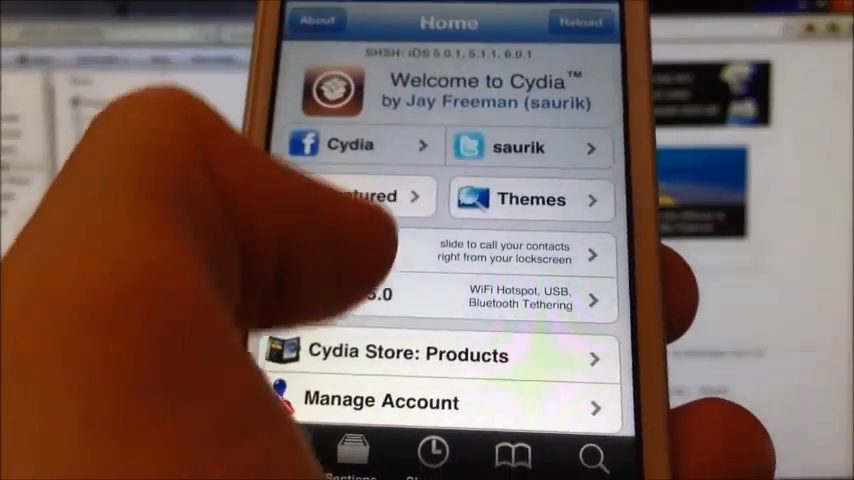
pyautogui.scroll(-3)
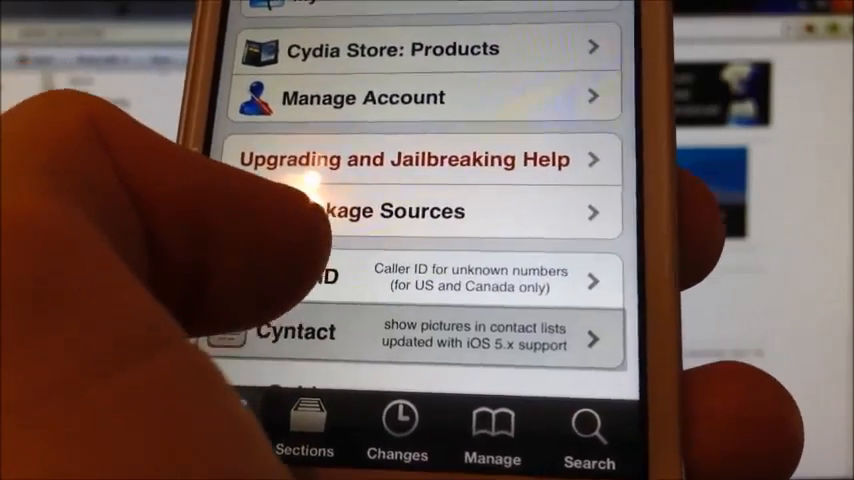
pyautogui.scroll(3)
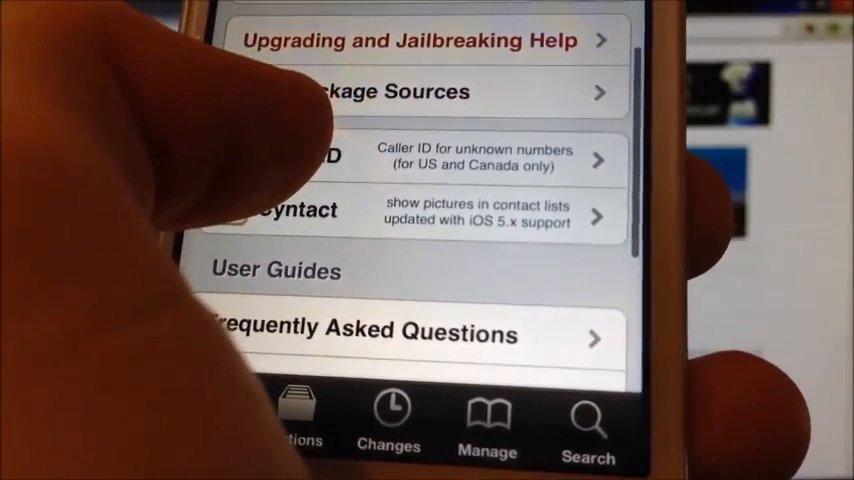